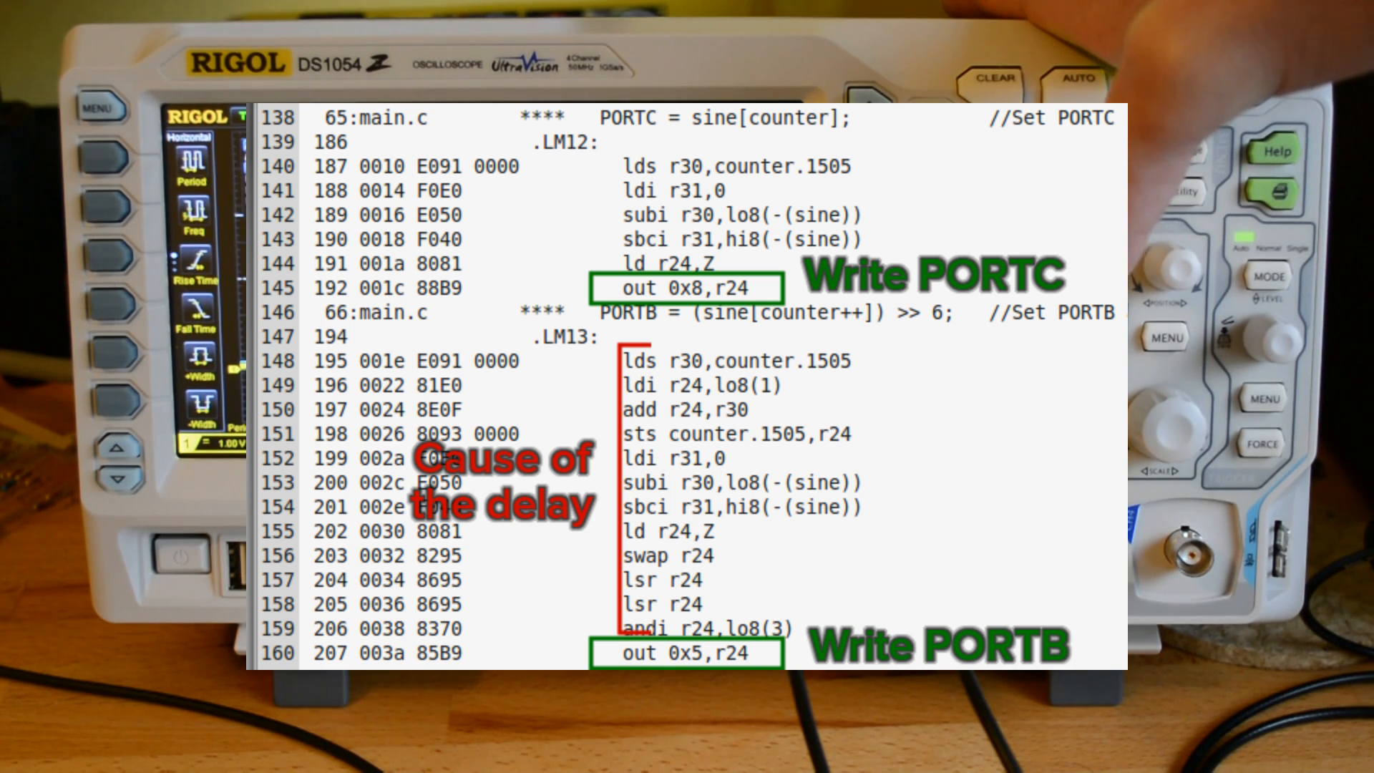
- Show the disassembly overlay annotating Write PORTC, Write PORTB and the cause of the delay
{"action": "left_click", "coordinate": [1156, 79]}
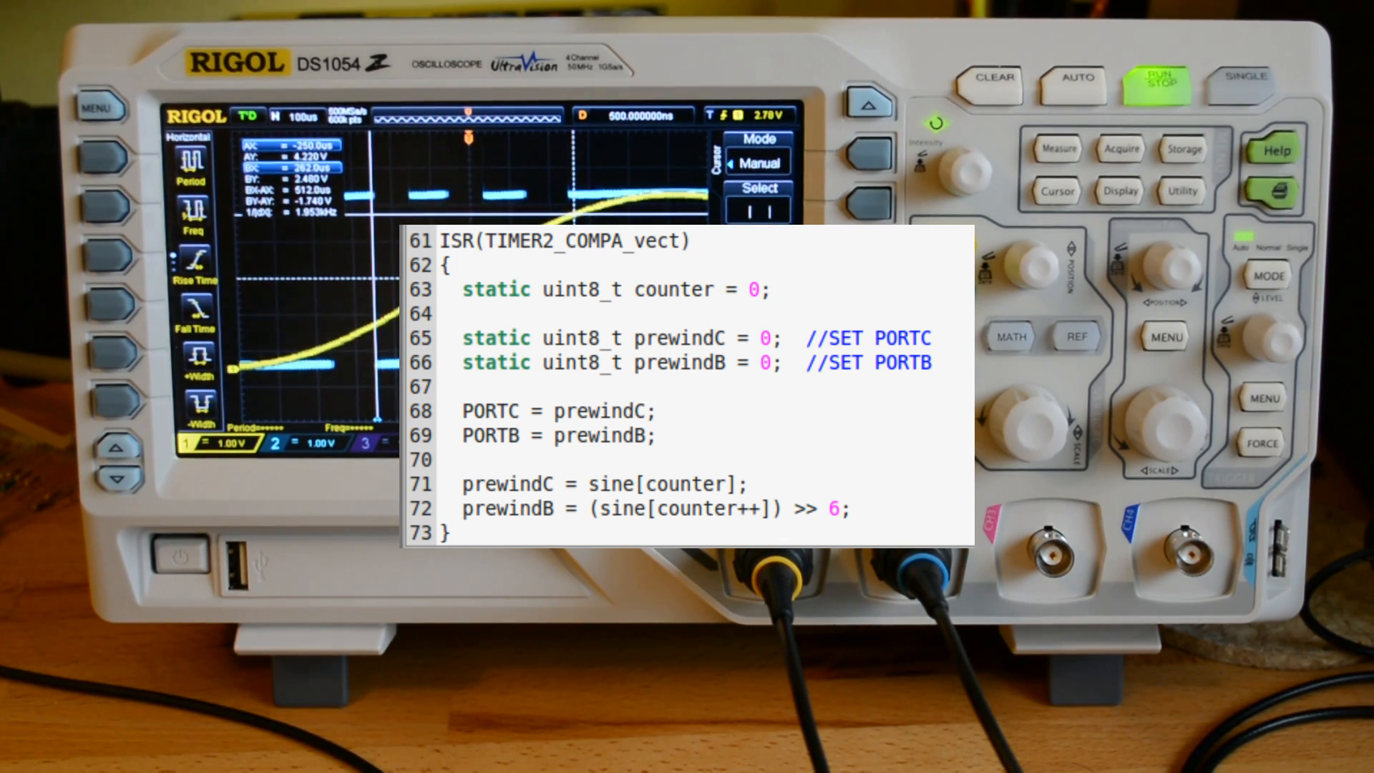
- Show the pre-wind ISR(TIMER2_COMPA_vect) code over the live Rigol scope trace
{"action": "left_click", "coordinate": [1073, 83]}
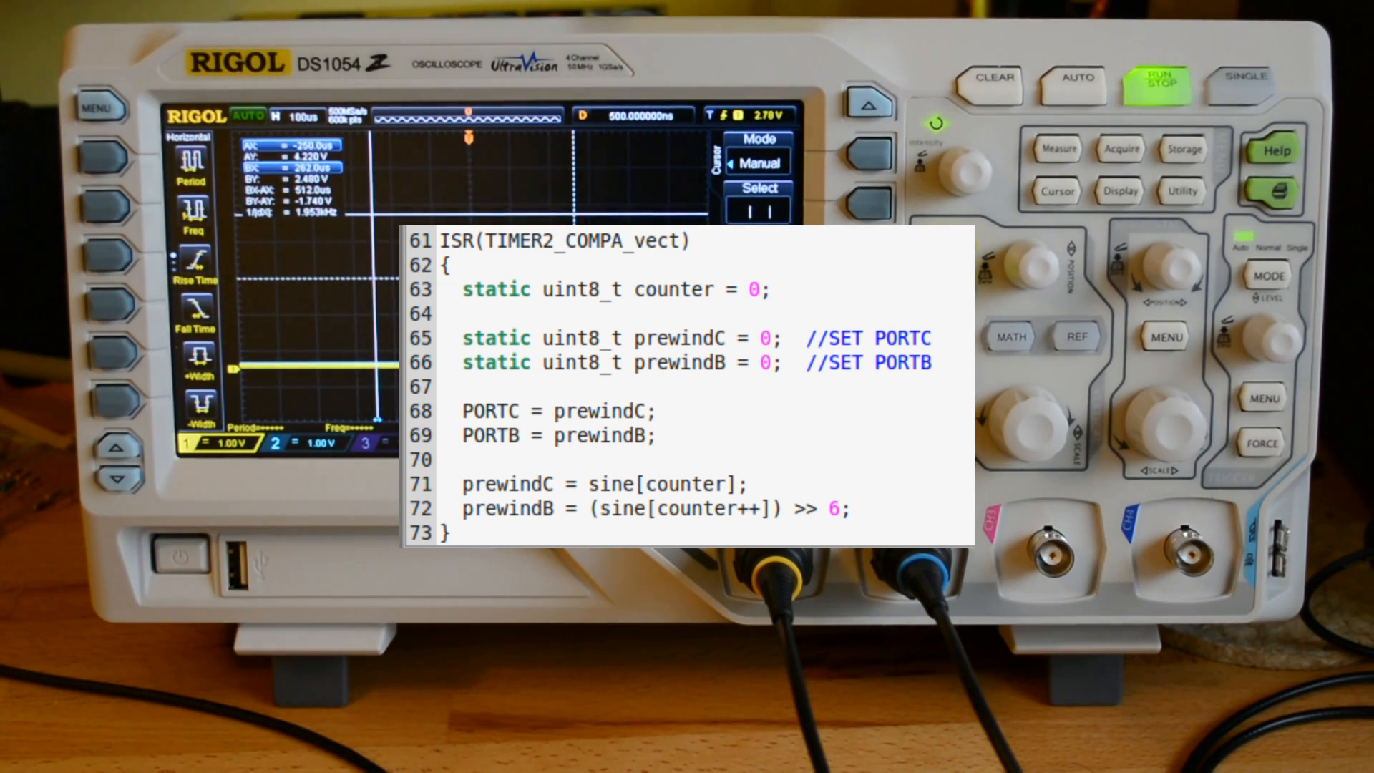